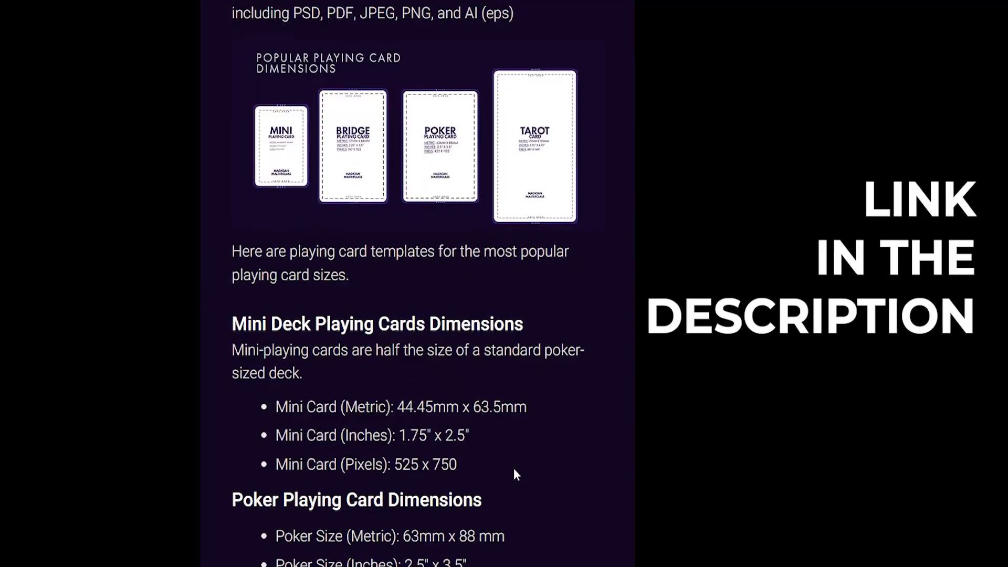
Turn on Vertical Symmetry in the Symmetry Painting dialog alongside central symmetry
scroll(down, 3)
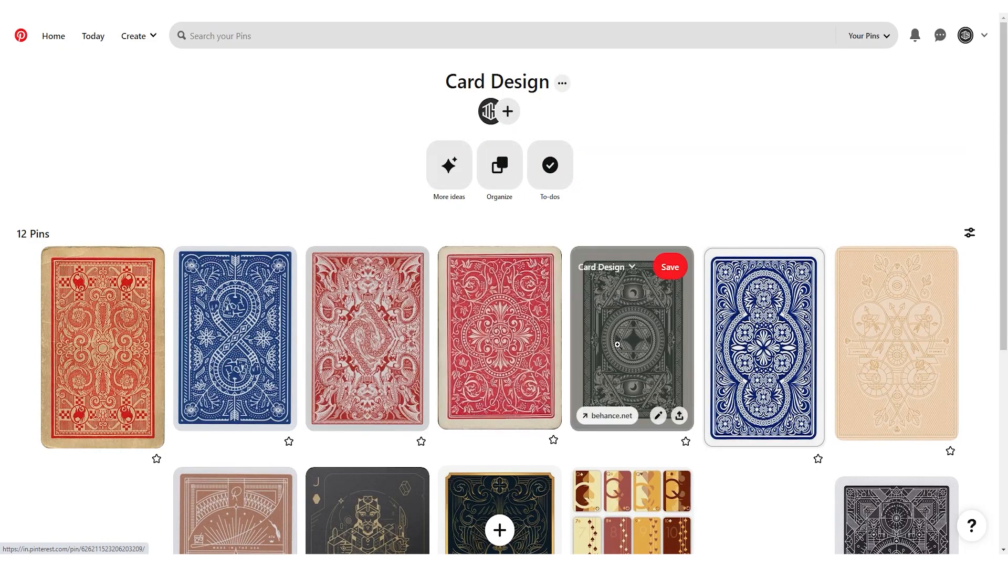
scroll(down, 3)
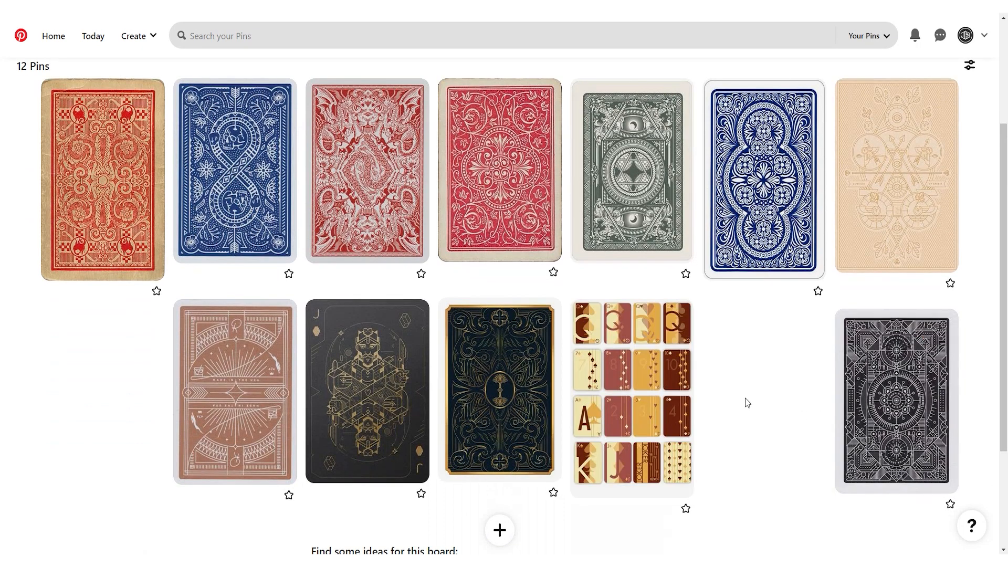
mouse_move(755, 423)
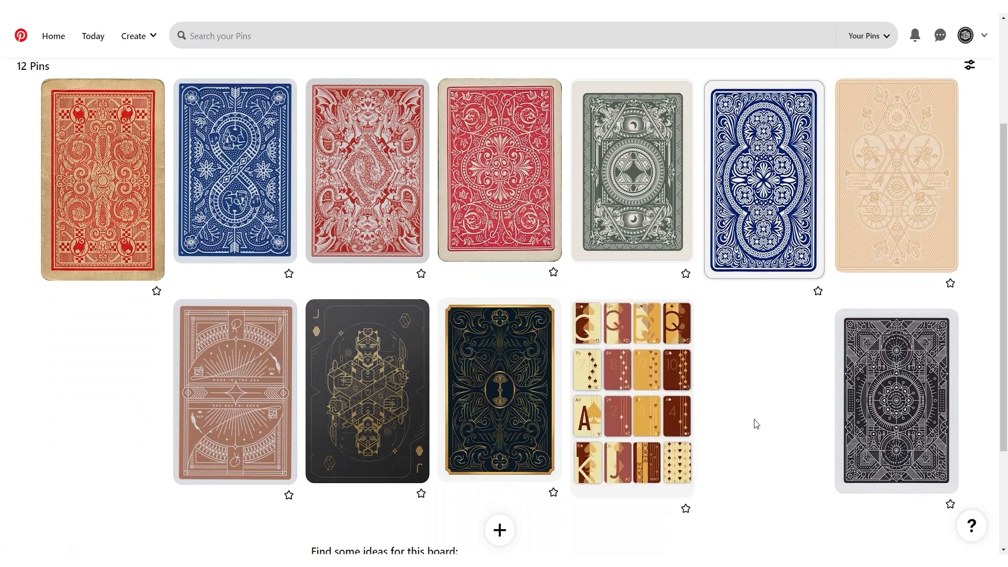
mouse_move(631, 392)
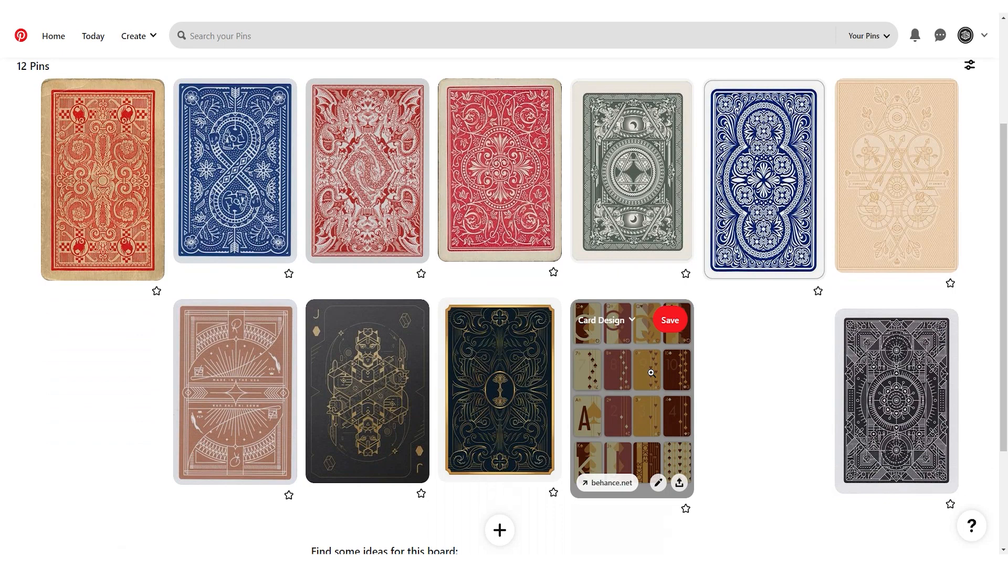
scroll(up, 3)
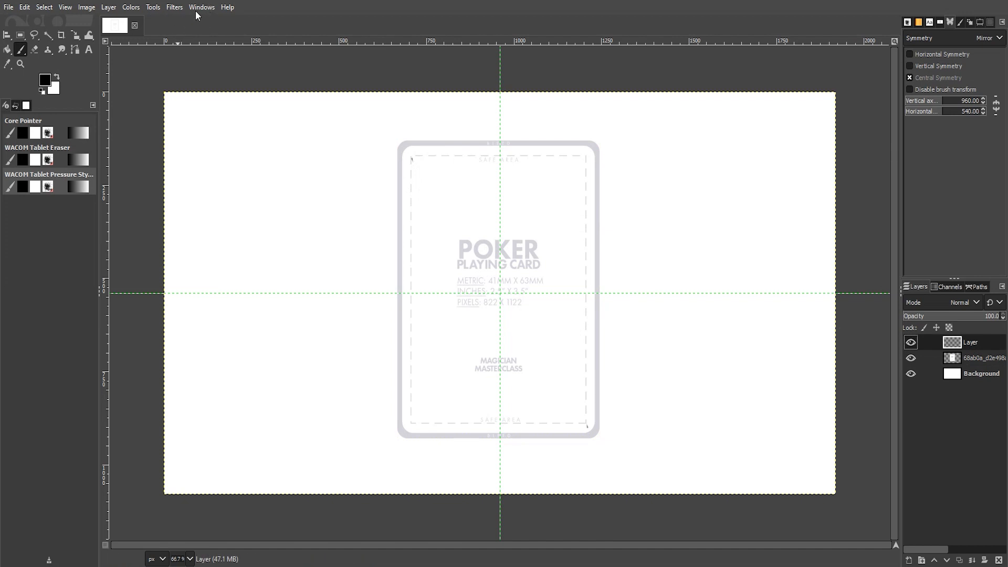
click(201, 8)
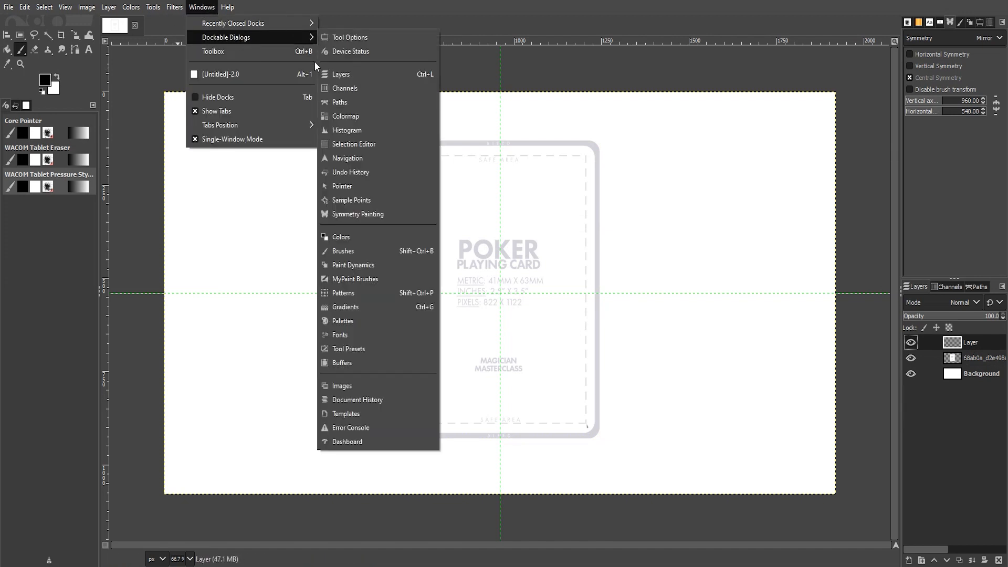
mouse_move(360, 189)
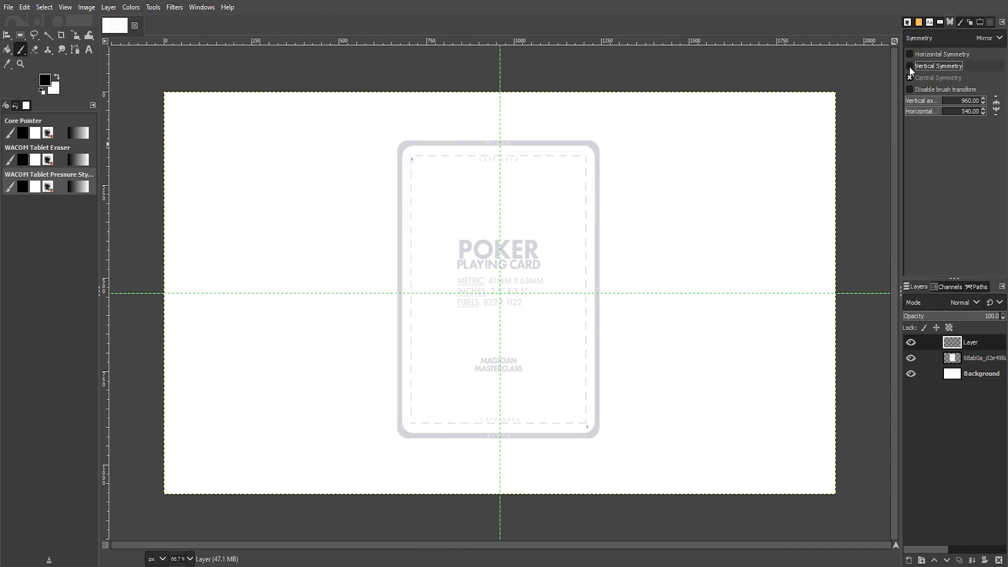
click(909, 65)
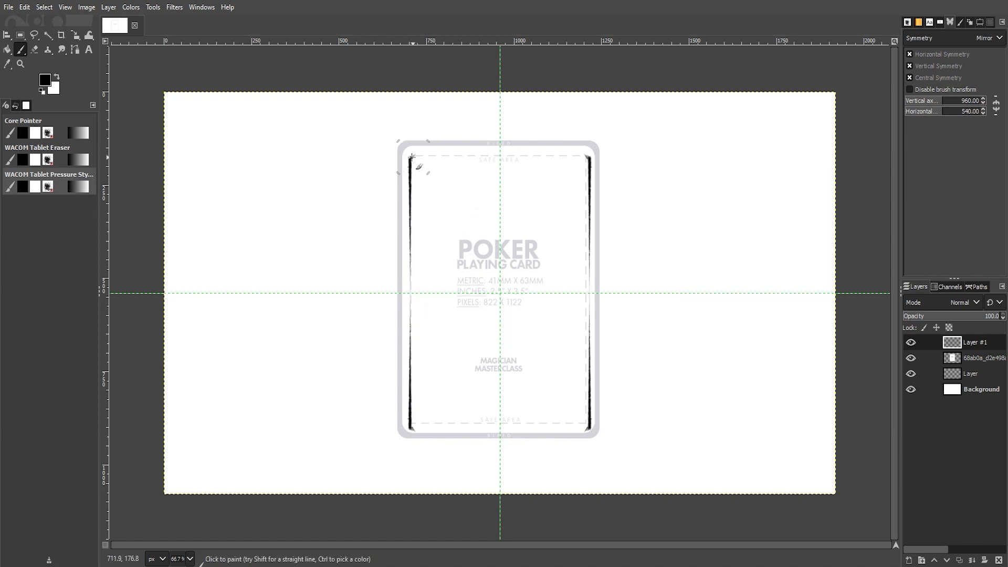
mouse_move(498, 158)
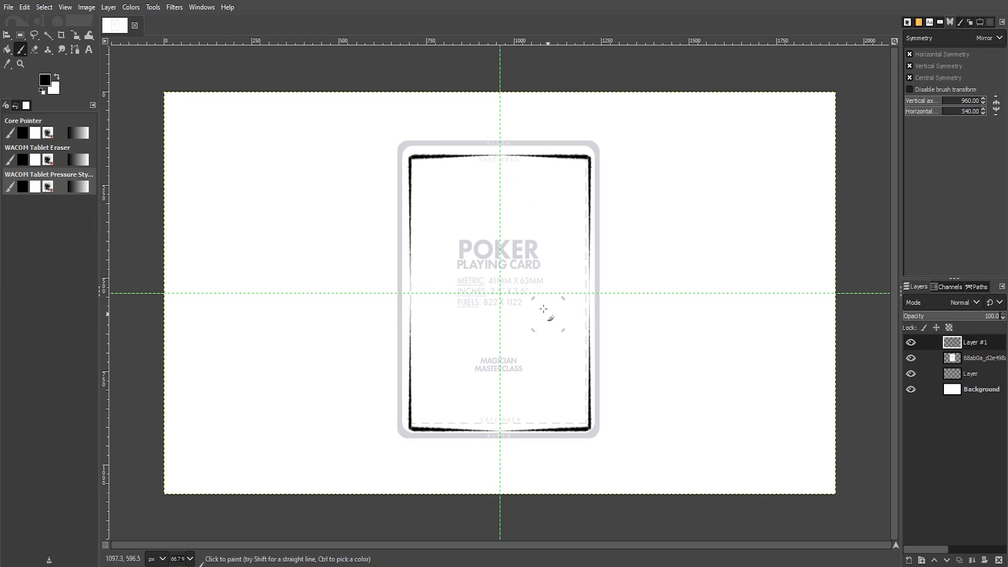
mouse_move(411, 263)
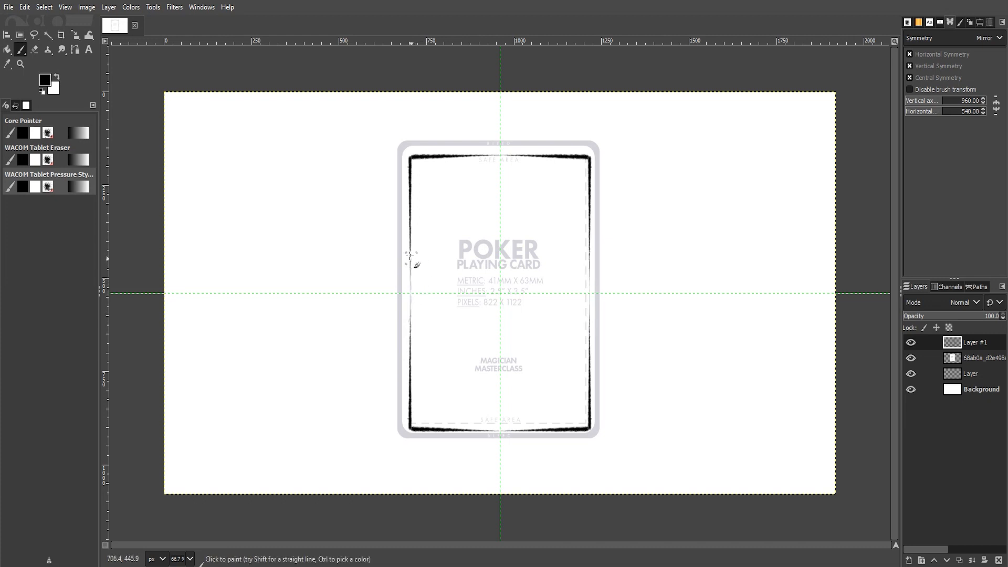
mouse_move(412, 285)
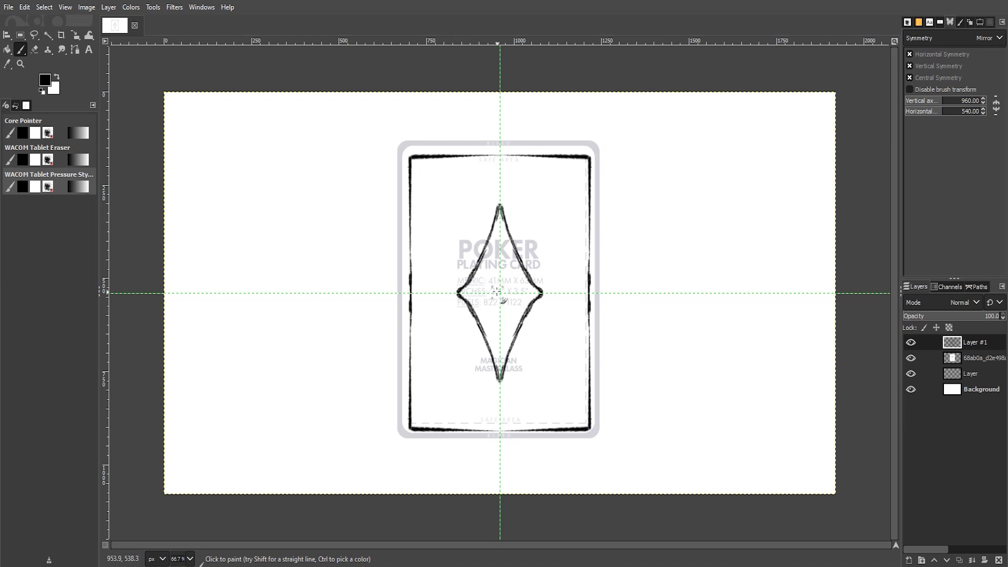
Sketch mirrored flower and loop details around the central diamond, then take the eraser
click(497, 293)
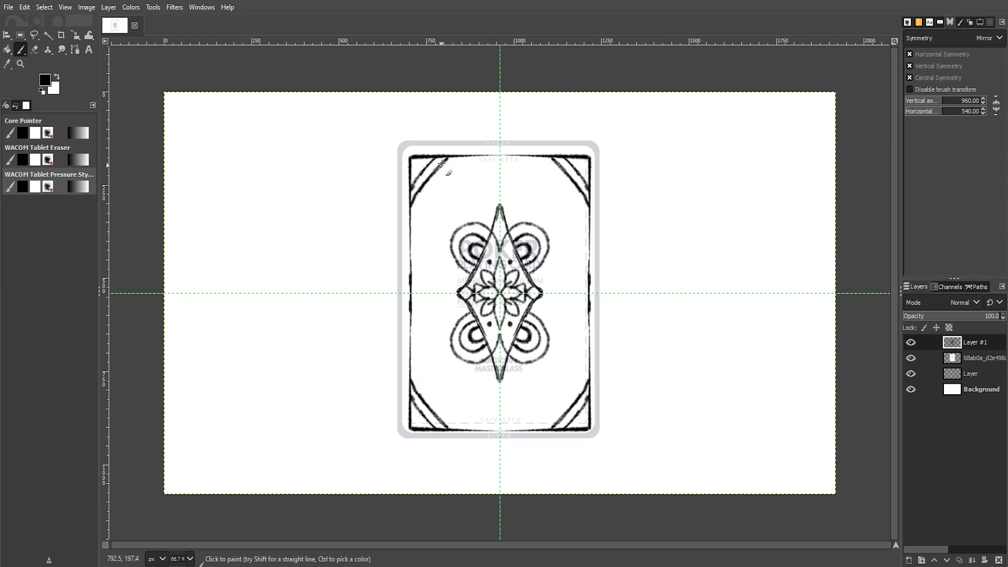
click(437, 173)
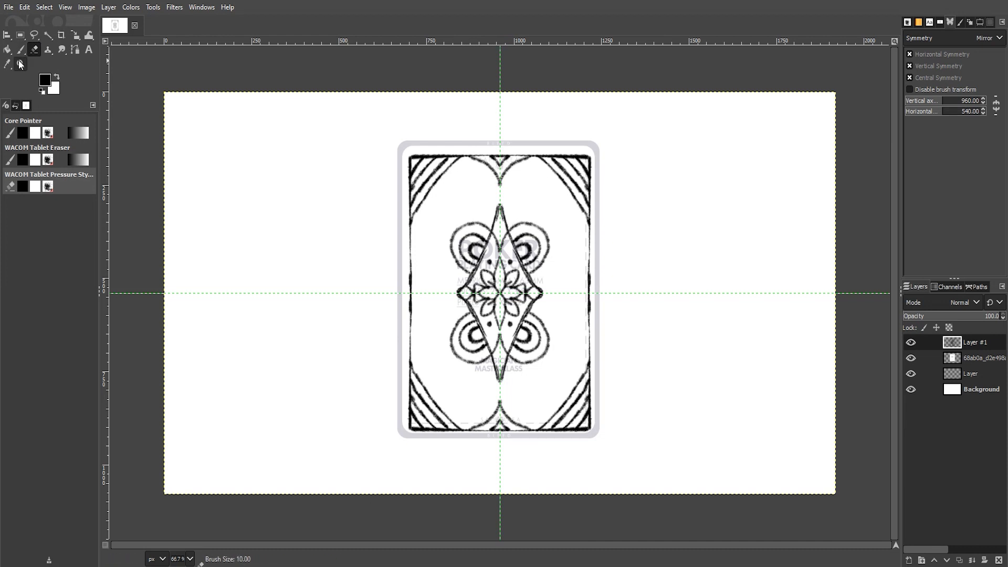
Paint mirrored scalloped side borders and extra curves framing the diamond with the paintbrush
click(19, 49)
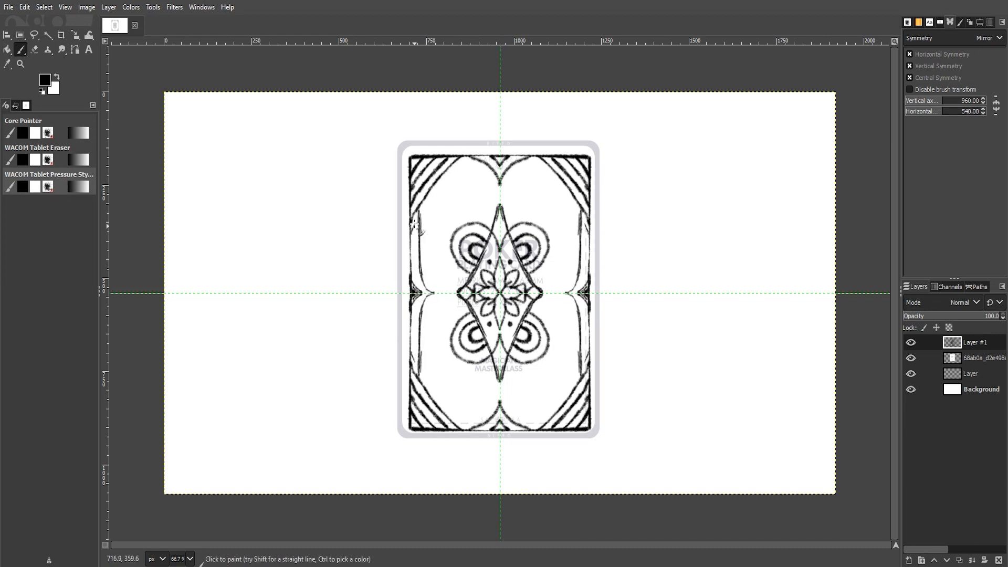
click(517, 366)
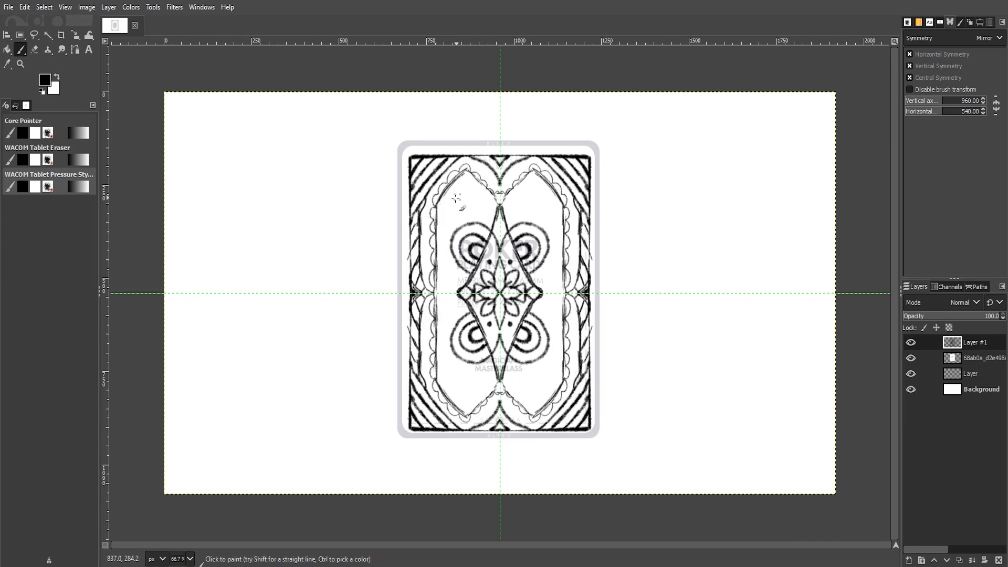
click(473, 200)
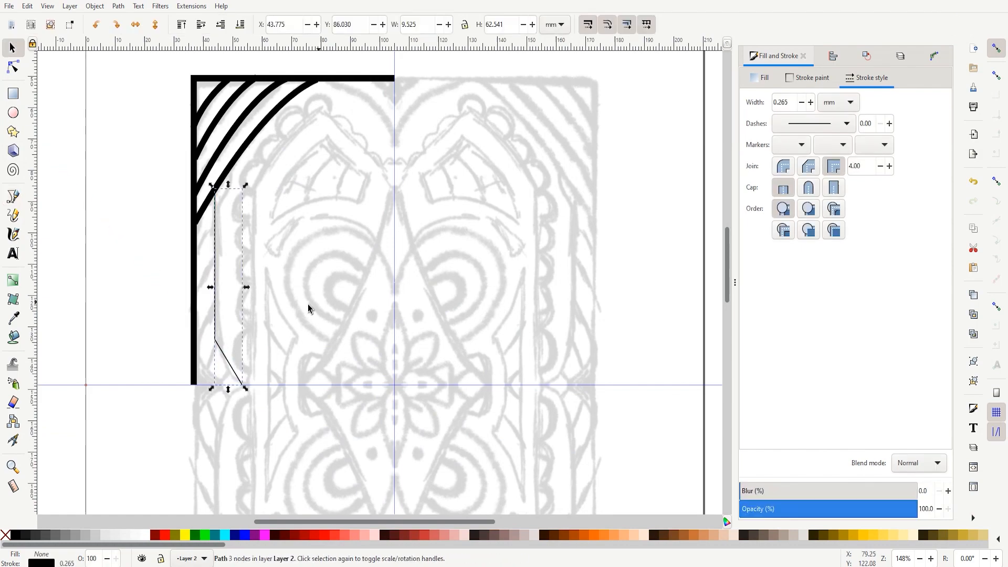
Trace the top-left quarter's curves with the Pen tool, refining nodes as the path continues
click(12, 66)
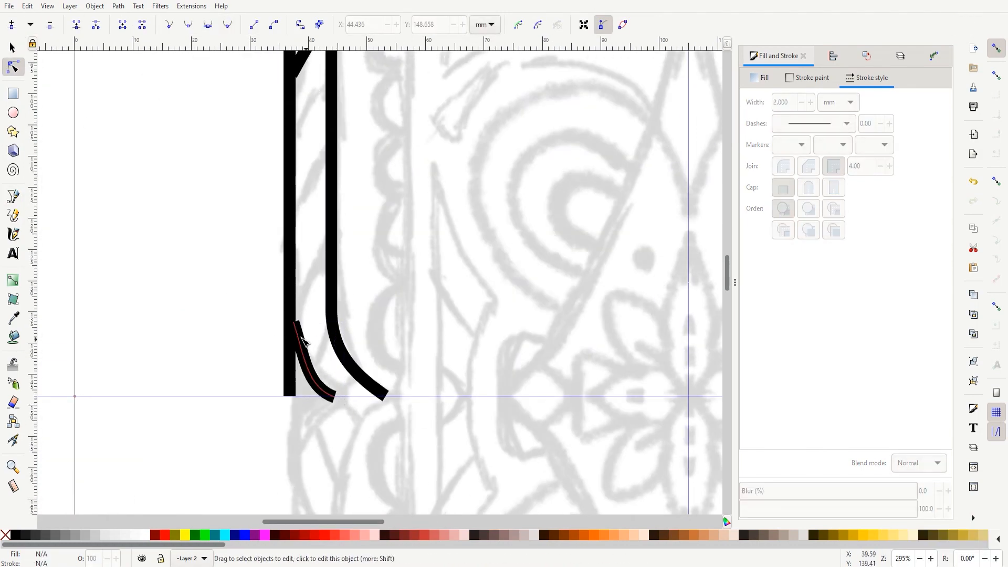
click(12, 196)
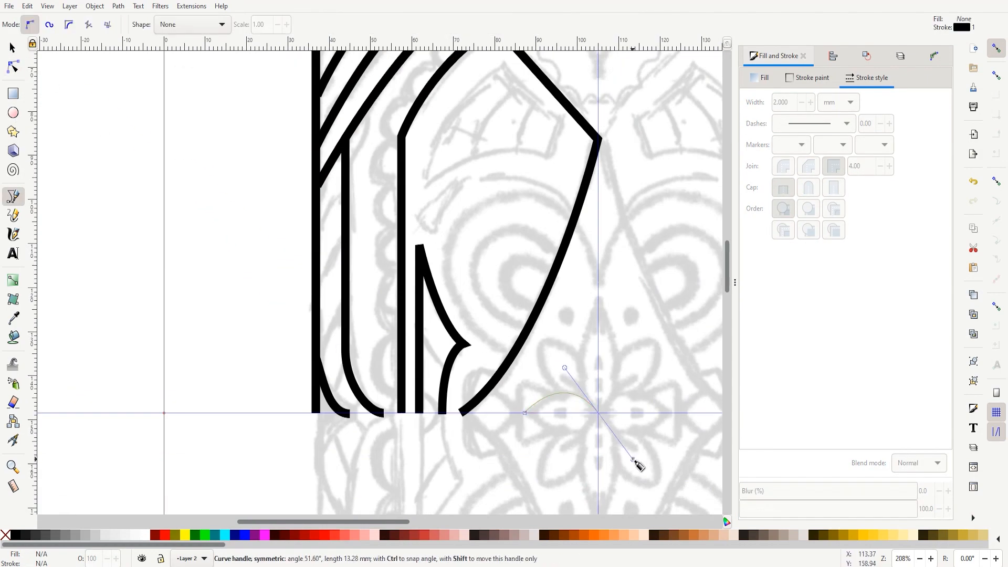
click(12, 67)
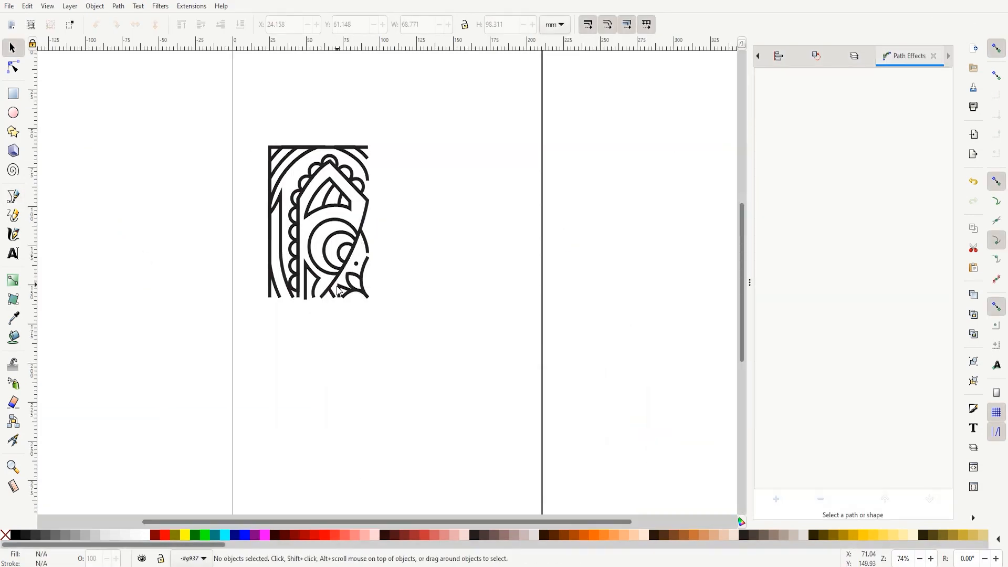
mouse_move(300, 259)
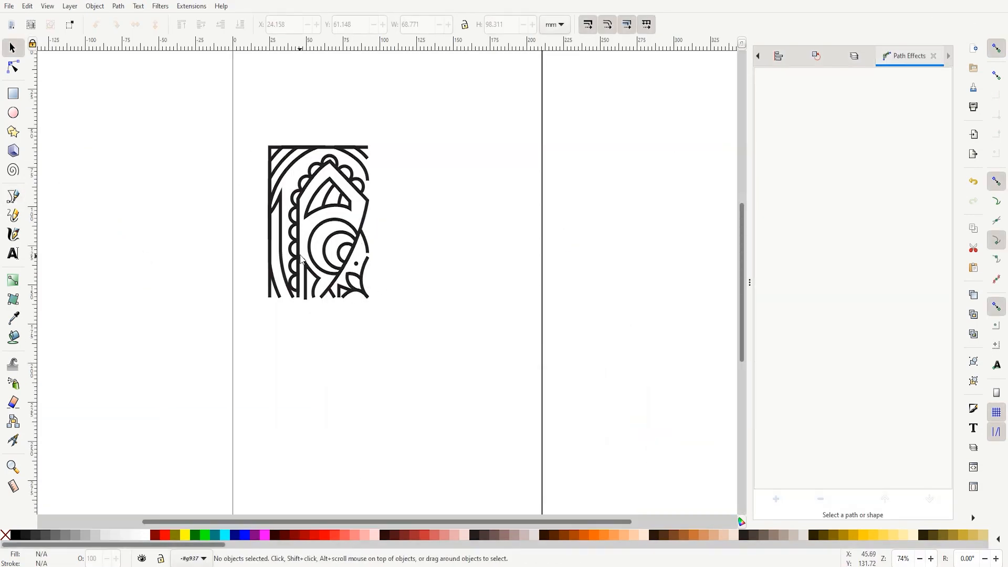
mouse_move(225, 249)
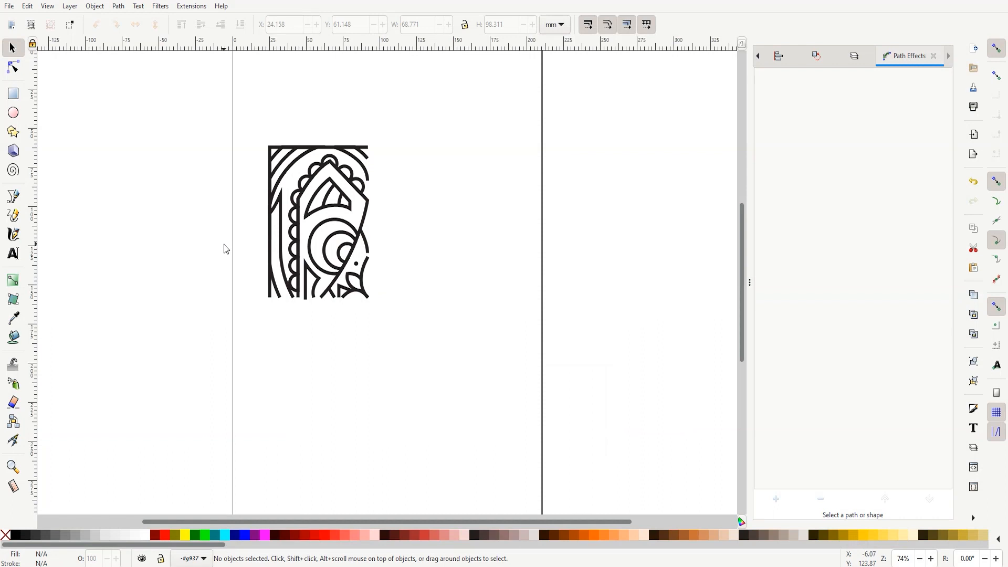
mouse_move(346, 240)
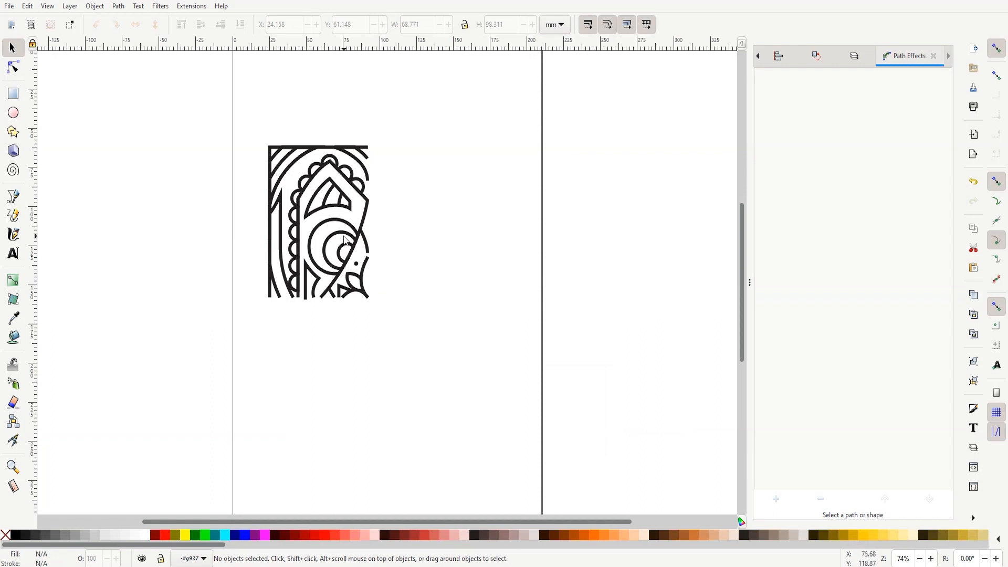
Select all 35 traced objects of the quarter with Ctrl+A
key(ctrl+a)
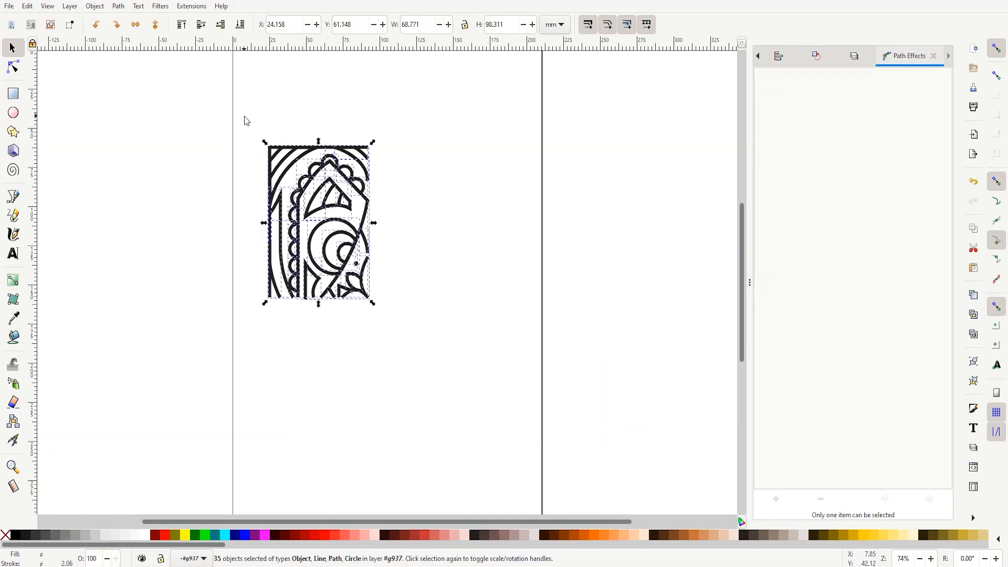
Move the quarter aside and mirror duplicates into a full symmetrical card-back pattern
drag(318, 222, 169, 197)
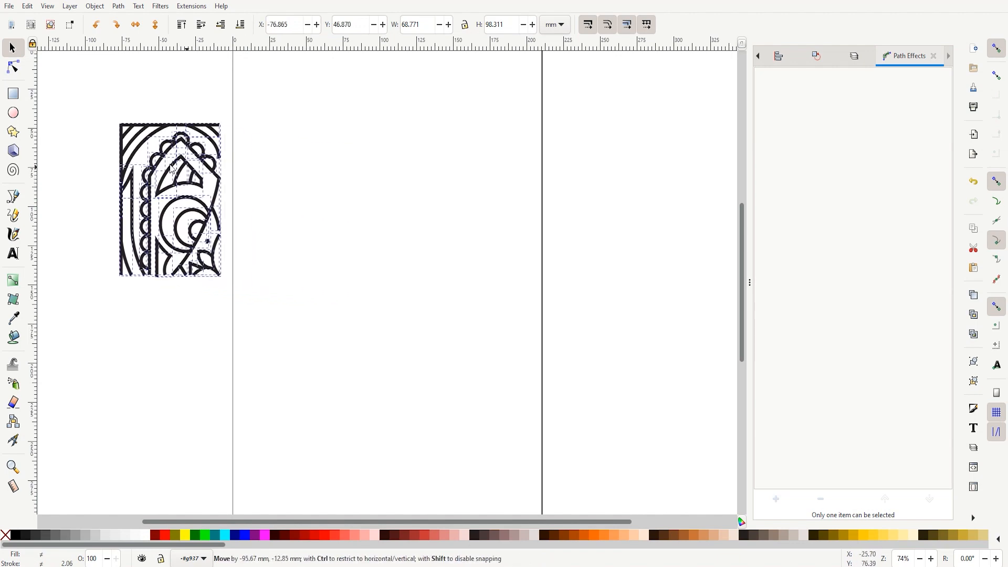
click(117, 7)
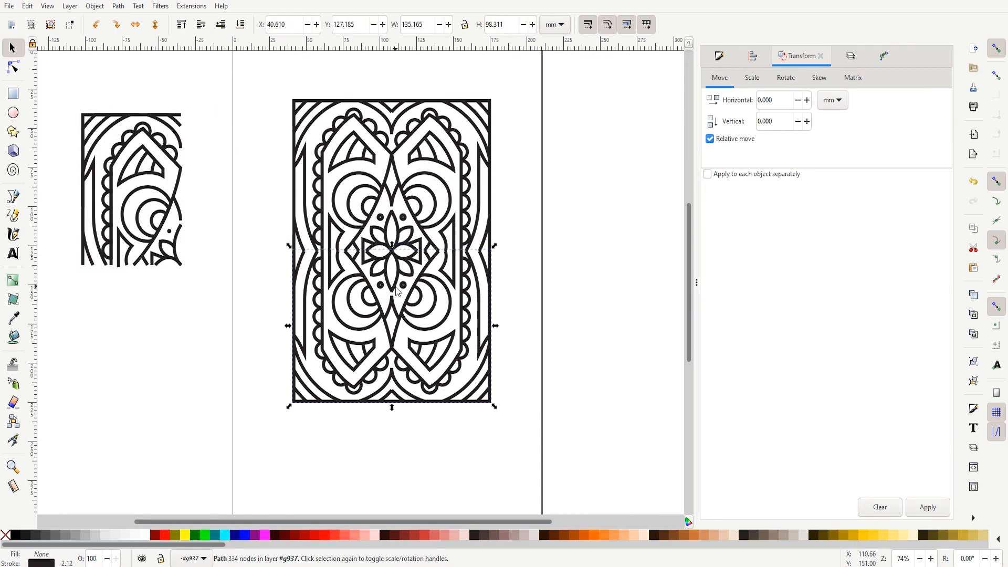
click(510, 297)
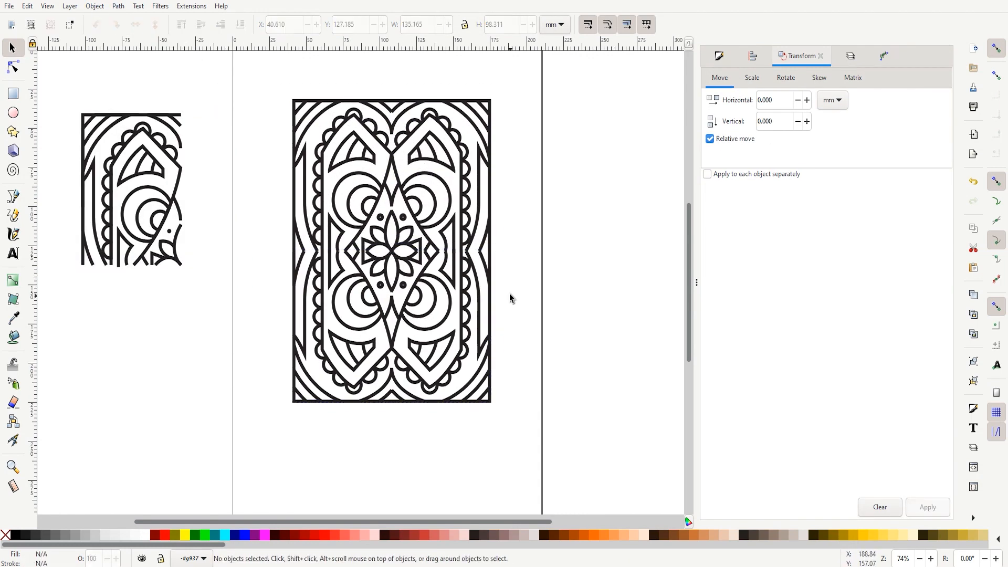
mouse_move(441, 275)
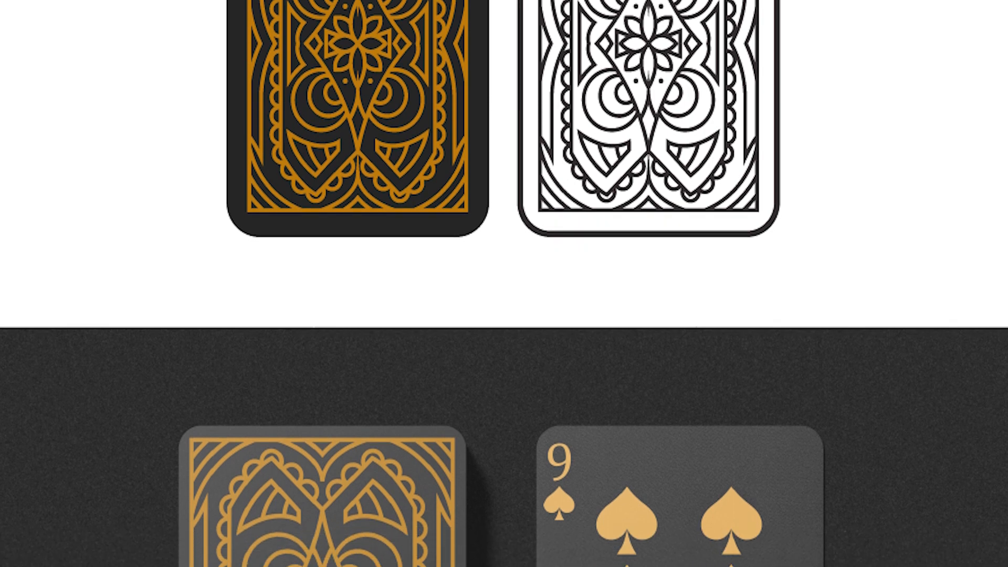
Scroll through the gold-on-black card-back and nine of spades mockups
scroll(down, 3)
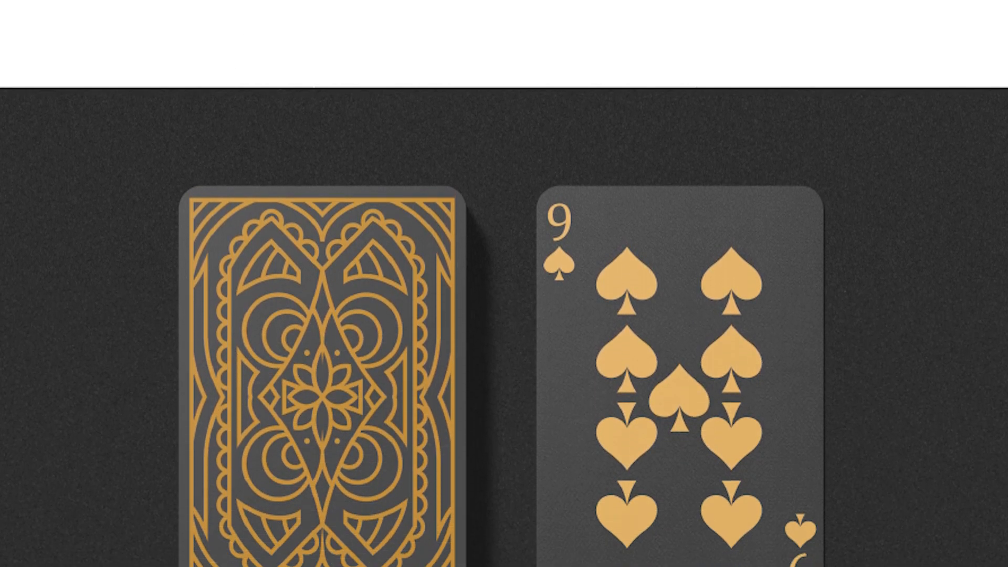